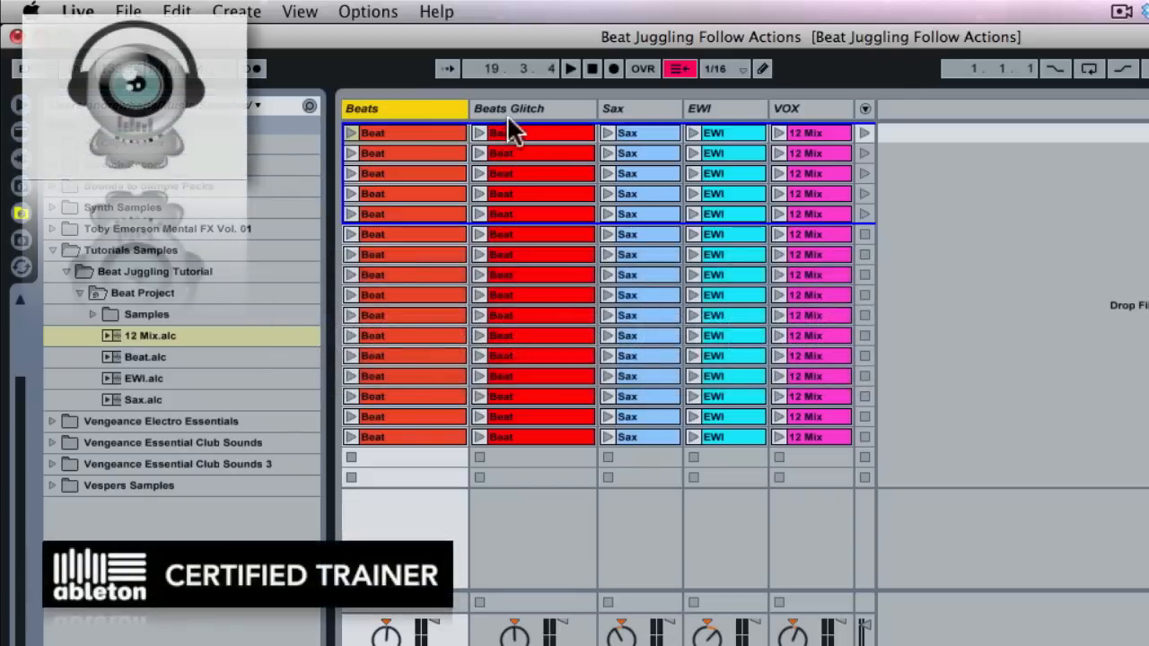
- Show the Beats Glitch track's device chain with the Smartknob FX3 rack, Gate and Erosion
left_click(532, 110)
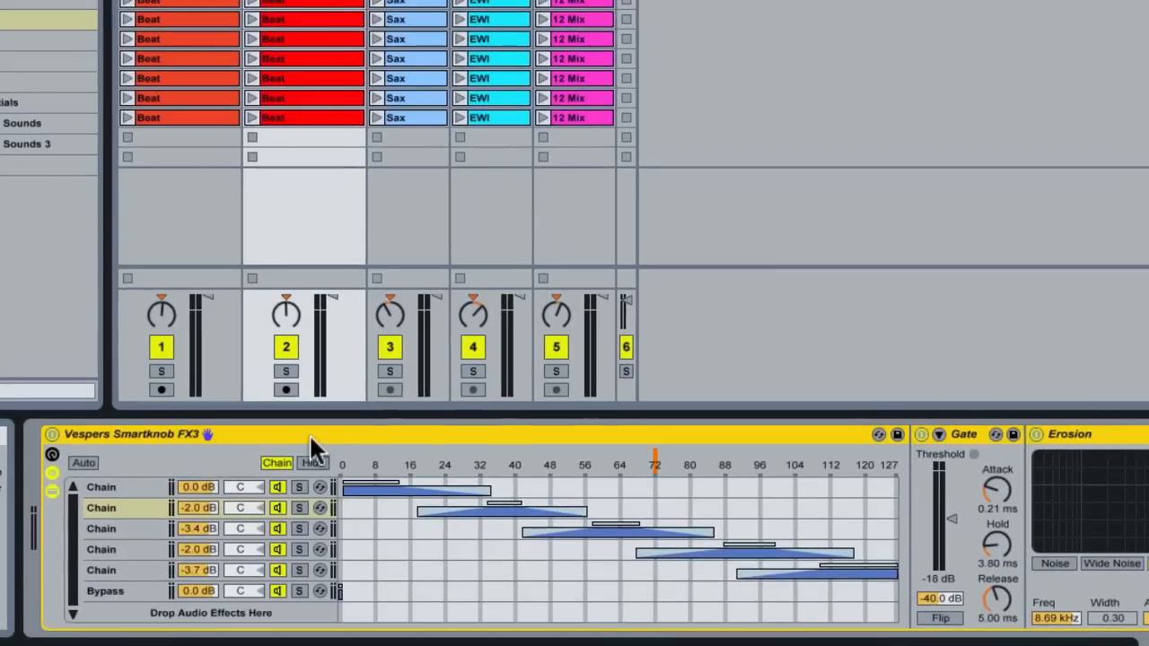
mouse_move(332, 449)
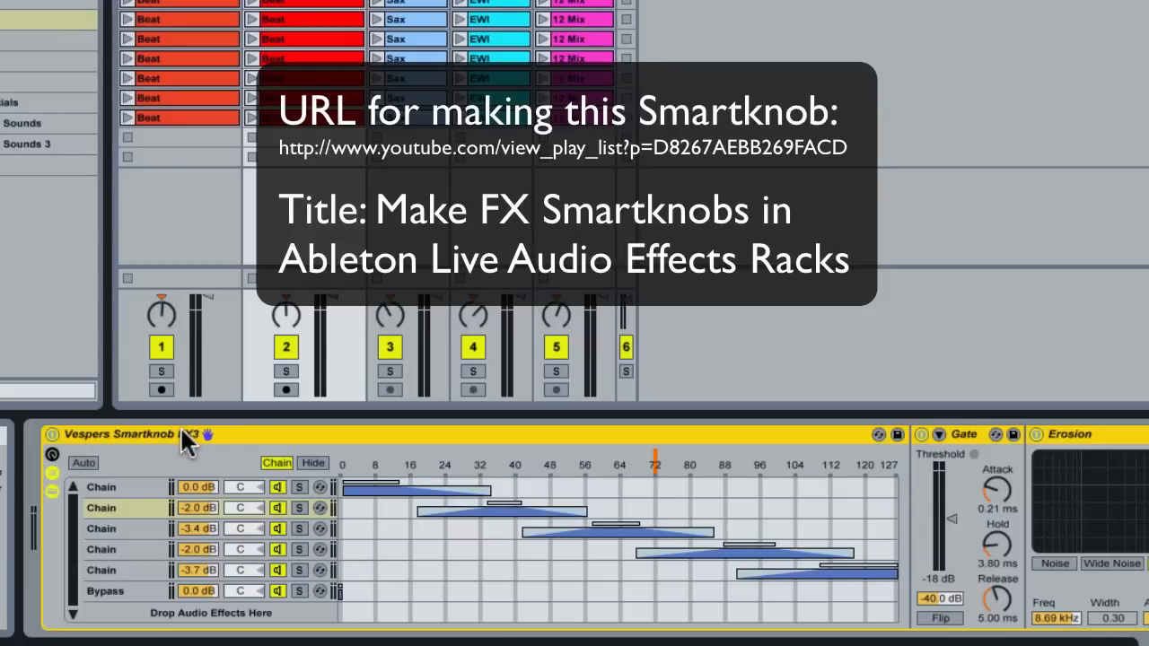
mouse_move(428, 470)
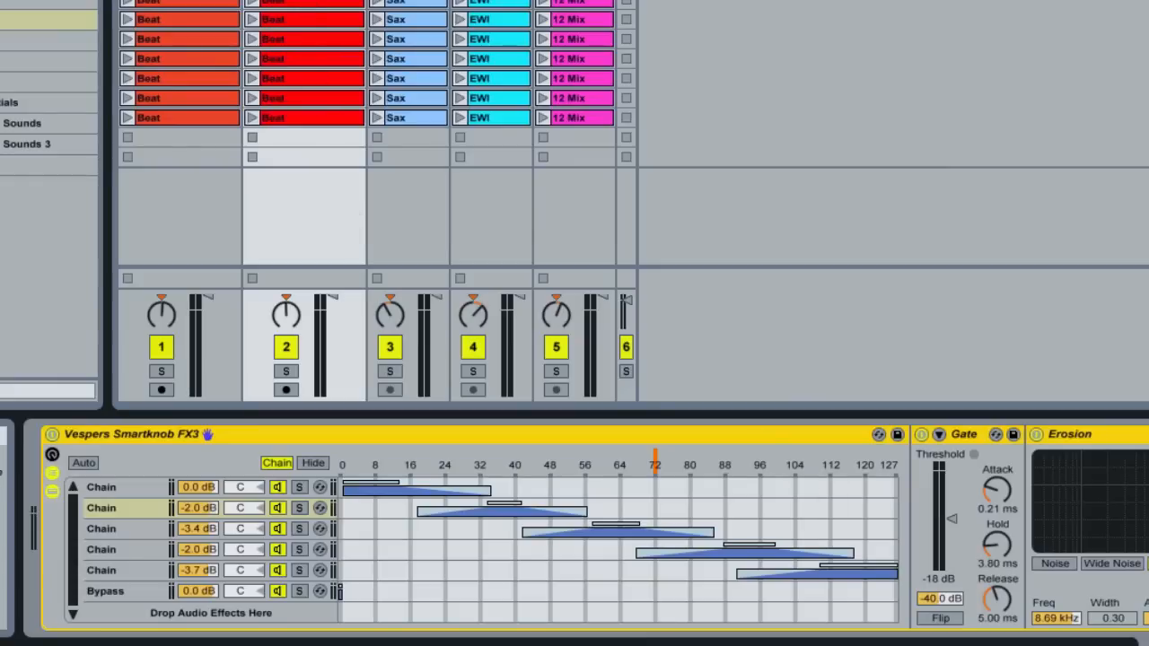
mouse_move(557, 474)
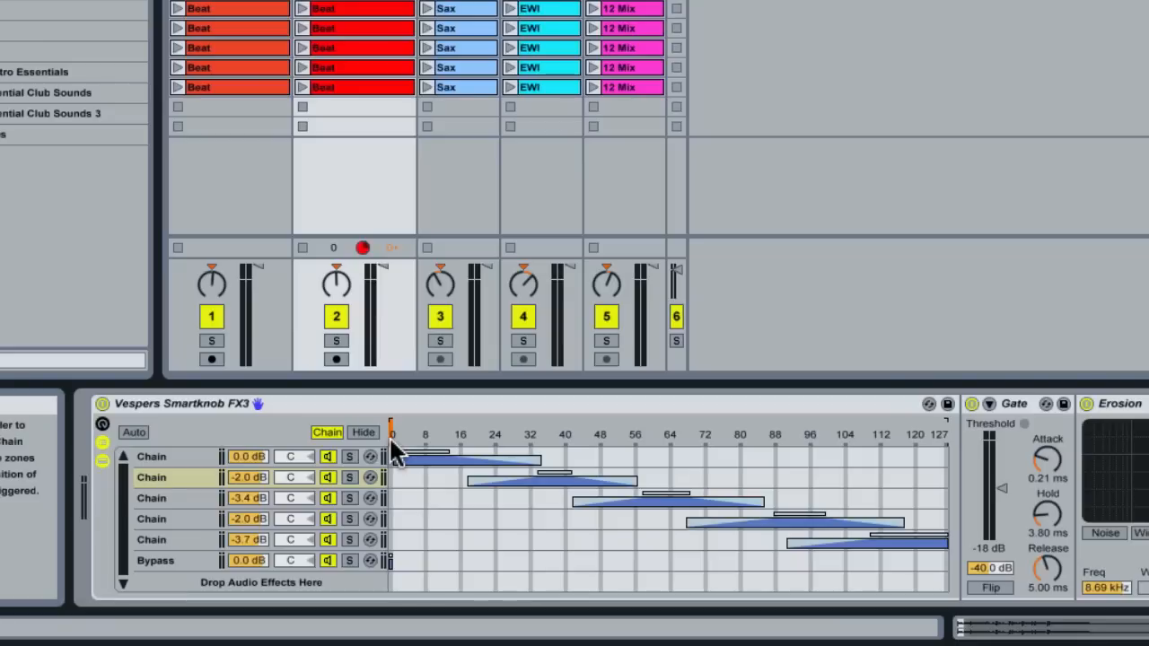
- Sweep the Smartknob FX3 chain selector up to about 120, inside the final chain zone
key("cmd+m")
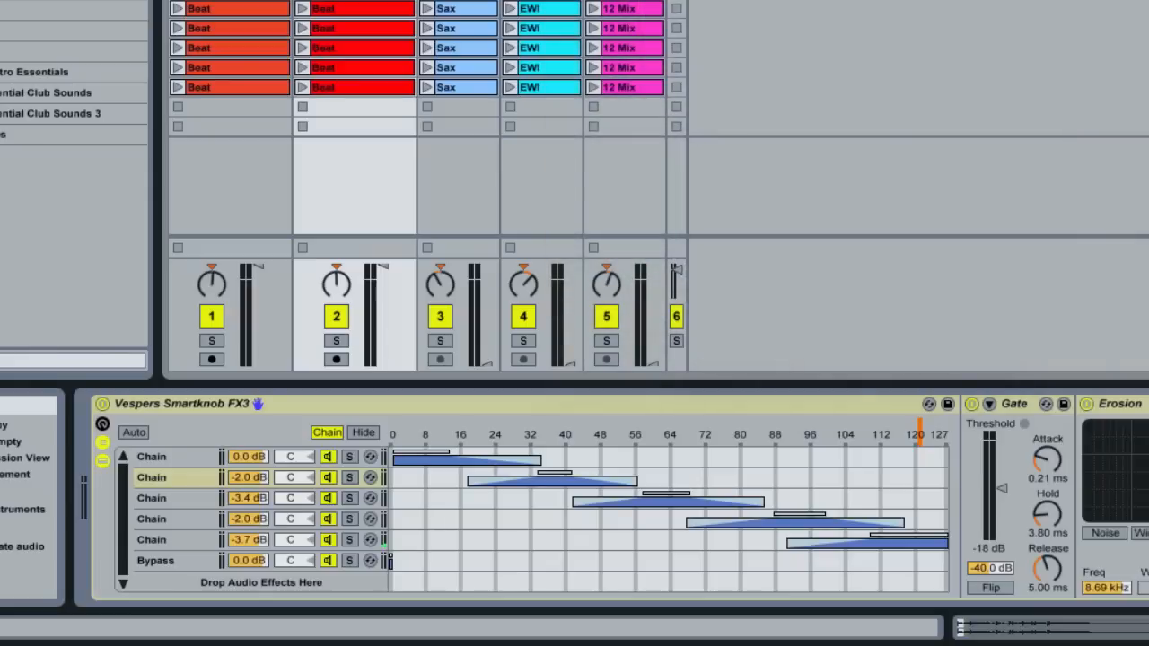
mouse_move(1122, 456)
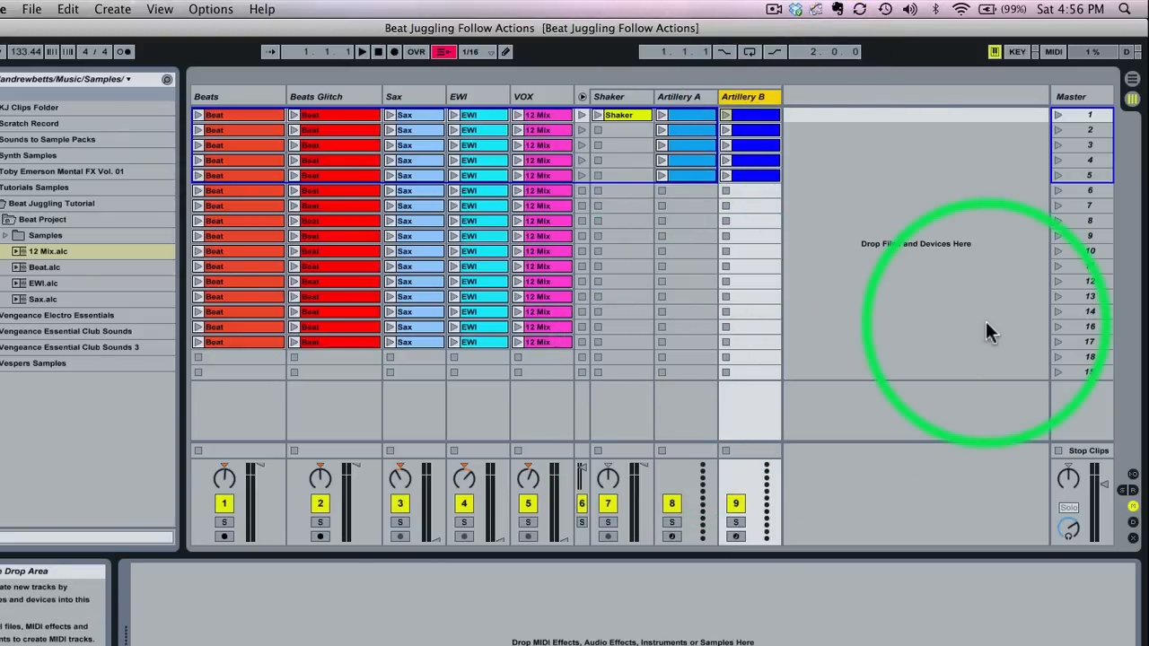
- Show the master track's glitch rack and bring up the first Artillery2 plug-in window
left_click(1068, 96)
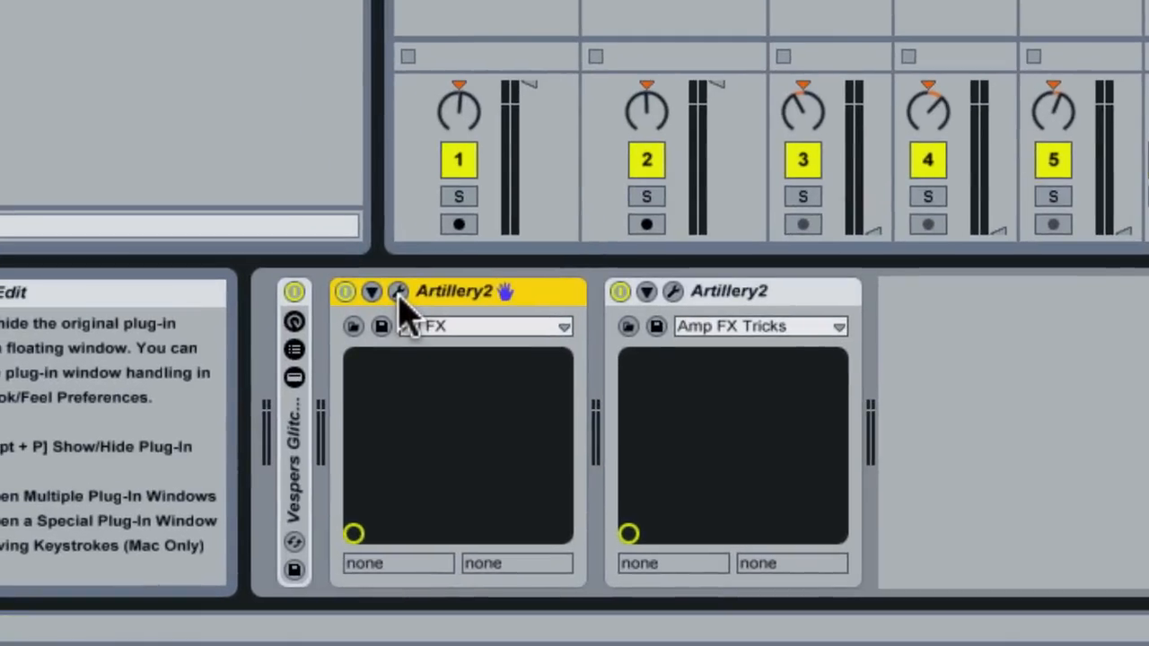
left_click(399, 291)
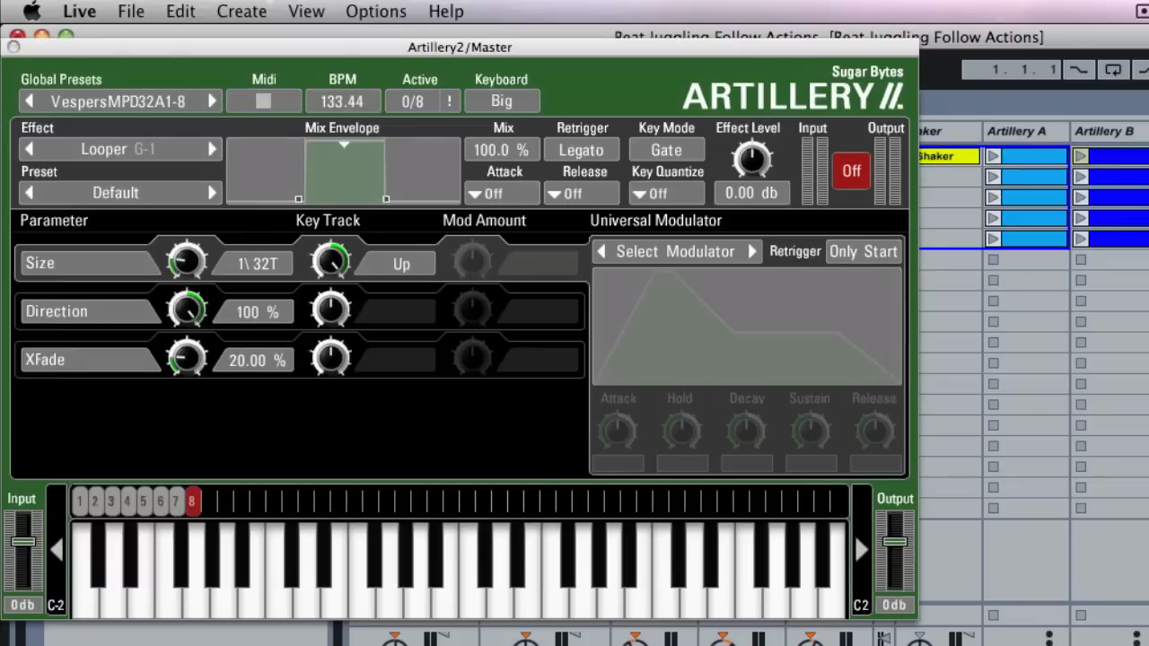
mouse_move(196, 469)
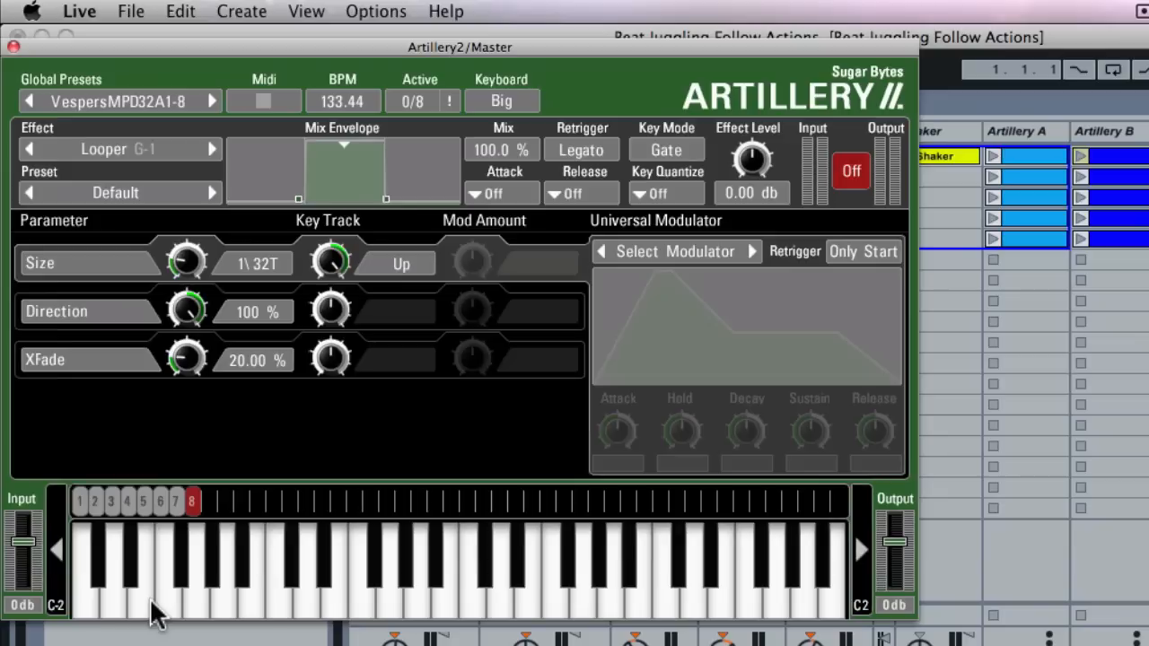
mouse_move(15, 27)
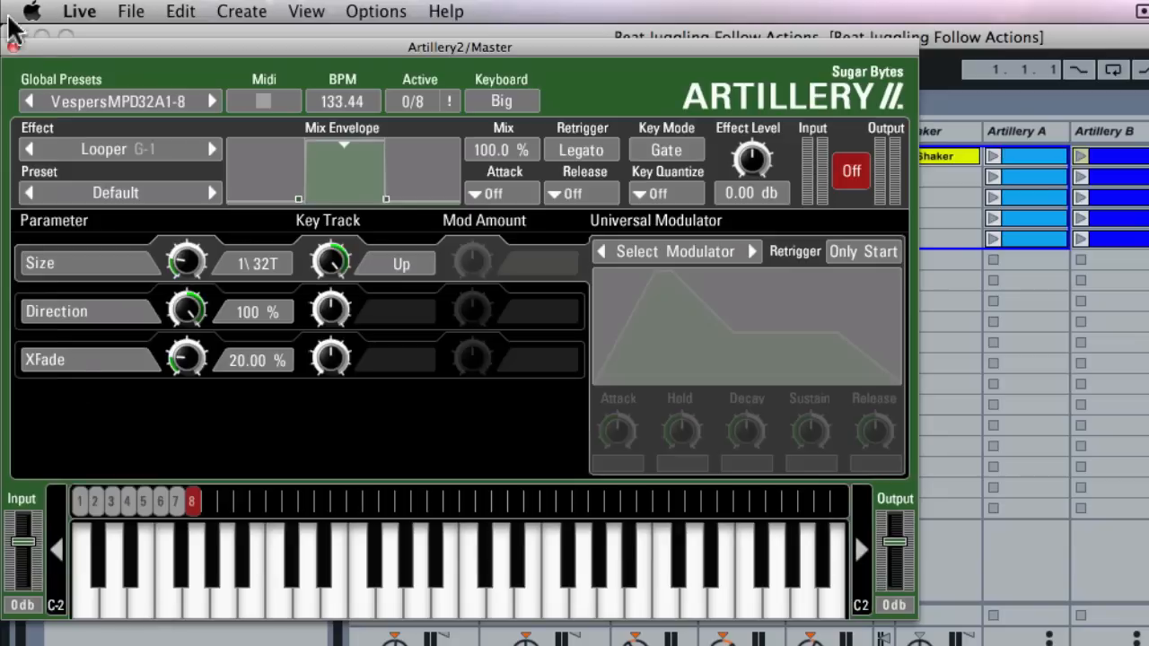
- Close the Artillery2 plug-in window, leaving the master glitch rack showing
left_click(16, 36)
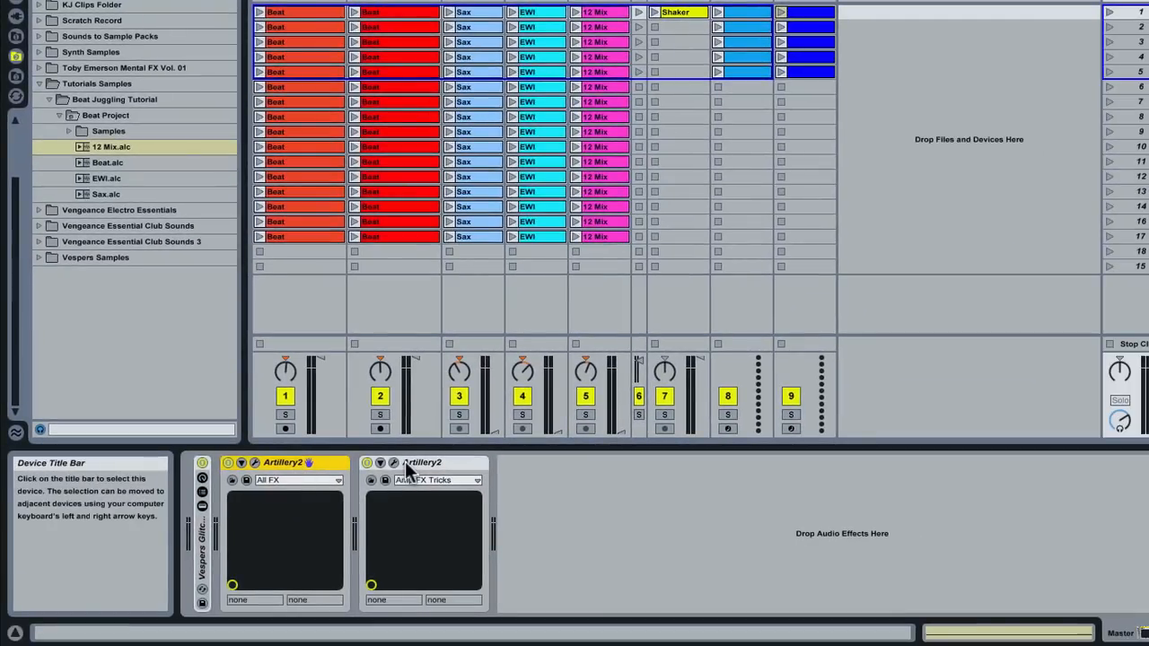
mouse_move(393, 463)
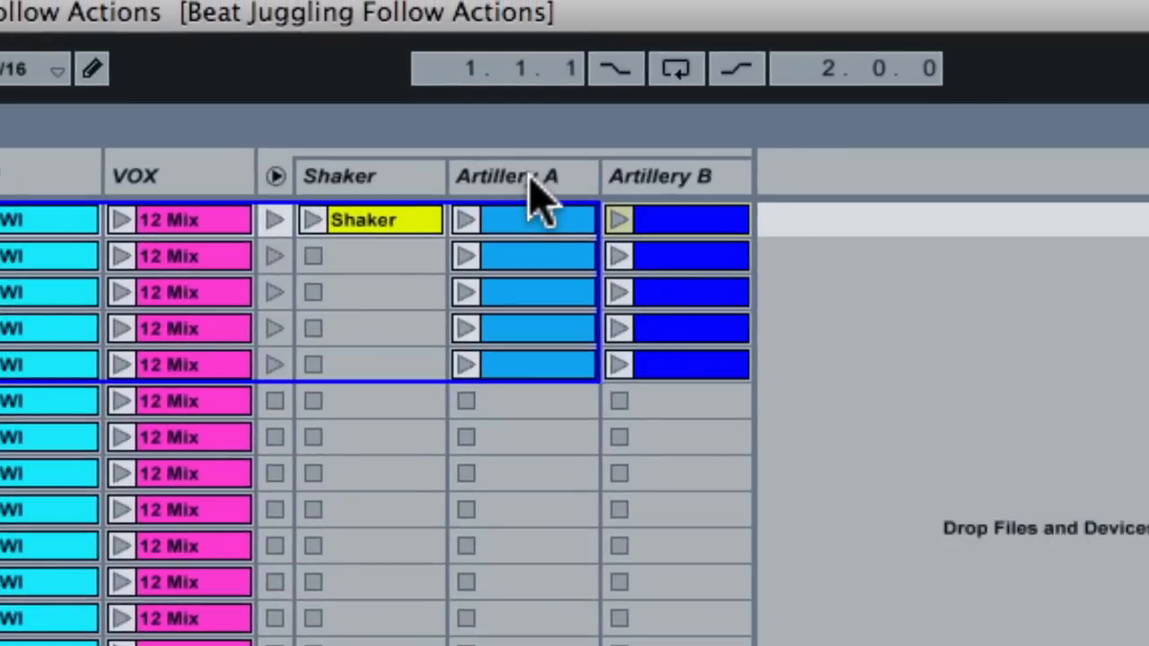
- Route the Artillery A track's MIDI To the first 1-Artillery2 instance on the master
left_click(506, 176)
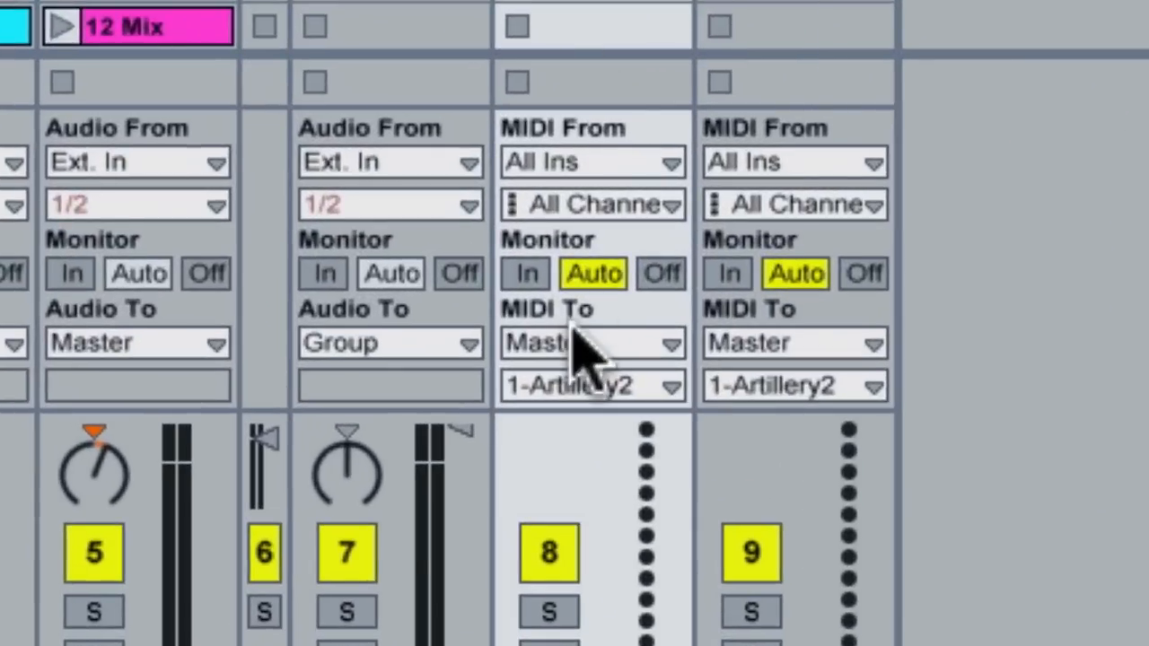
left_click(591, 341)
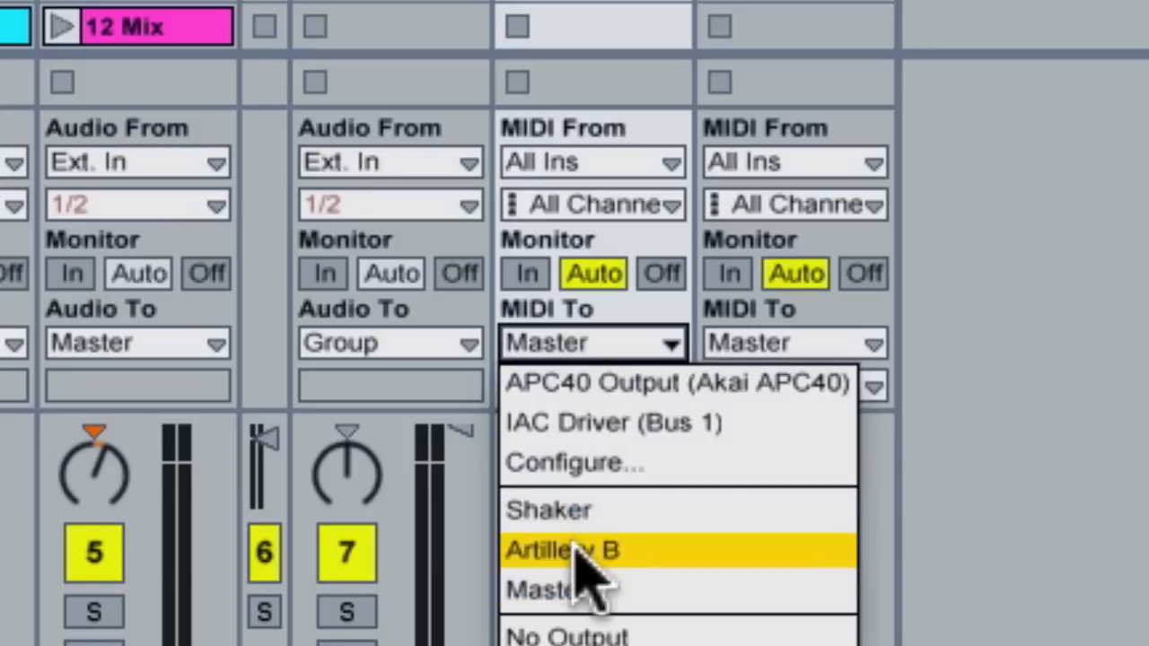
left_click(563, 549)
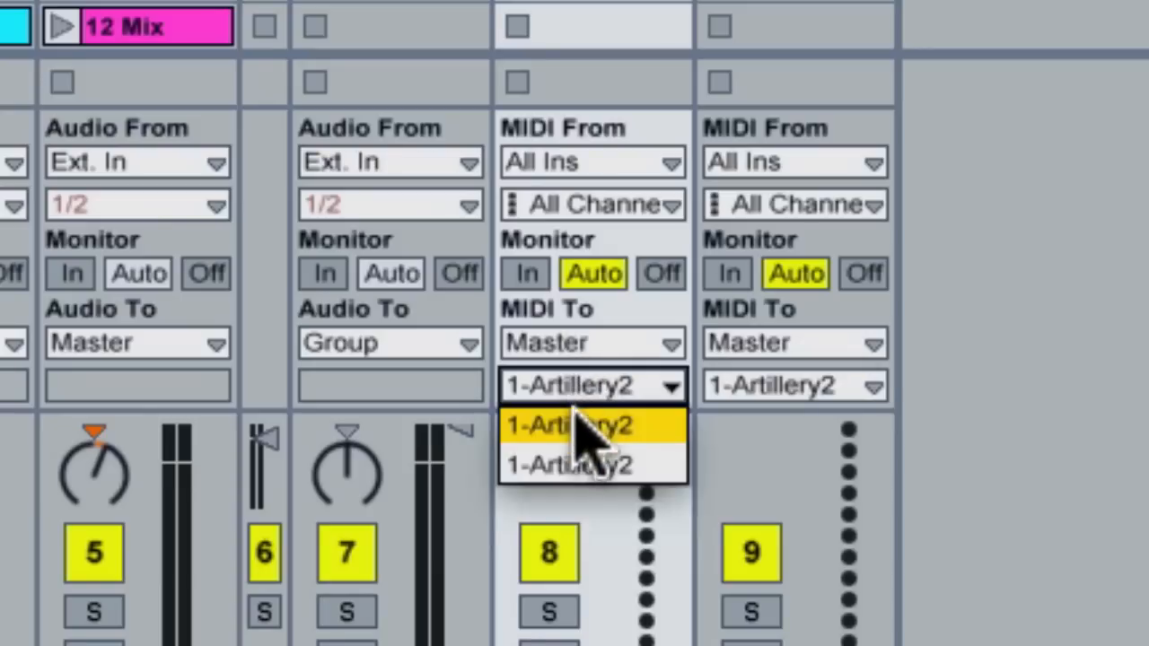
left_click(571, 423)
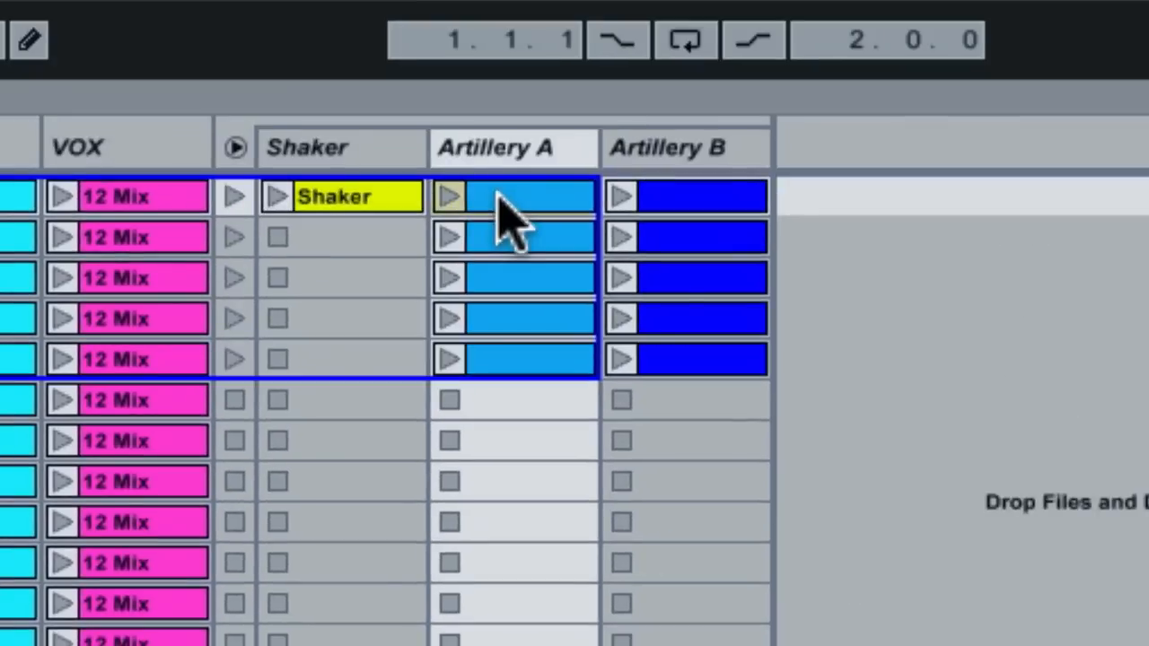
- Route the Artillery B track's MIDI To the second 1-Artillery2 instance
left_click(686, 147)
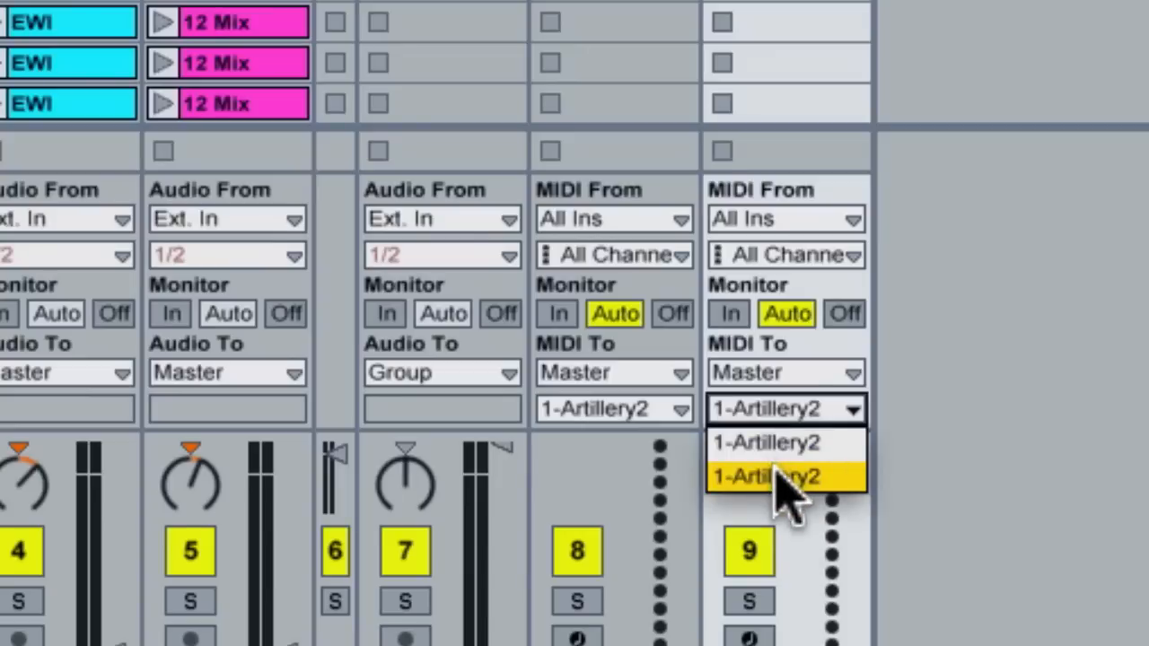
left_click(766, 475)
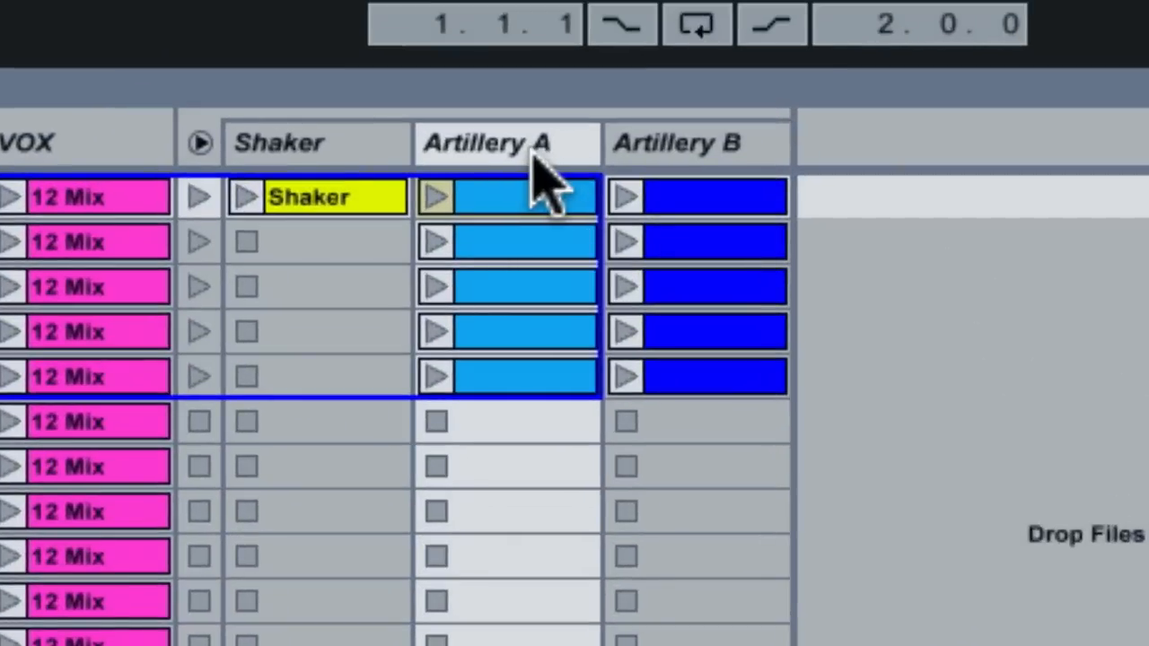
mouse_move(485, 512)
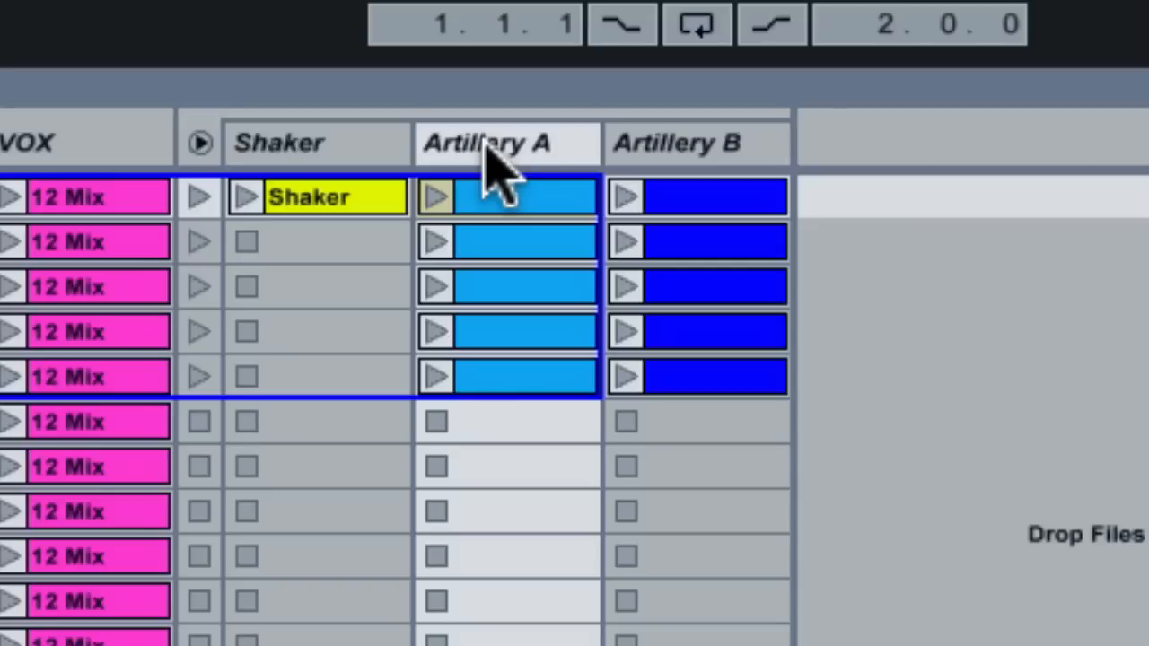
mouse_move(499, 215)
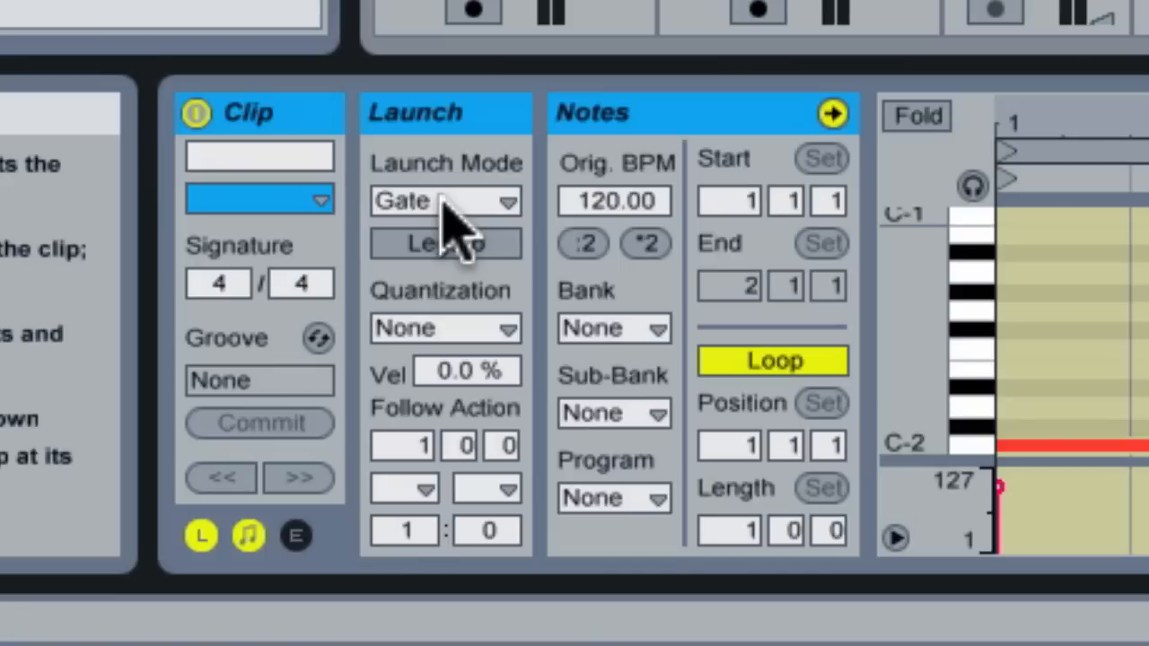
- Set the dummy clips' Launch Mode to Gate with Quantization None for instant launch
left_click(445, 201)
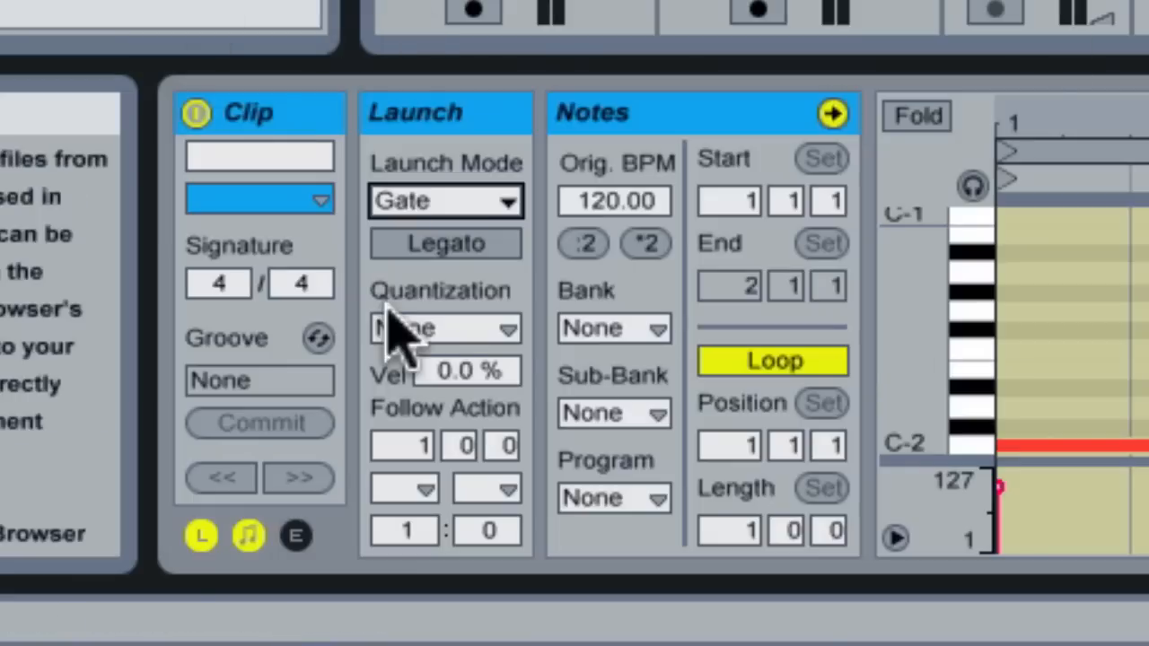
left_click(445, 326)
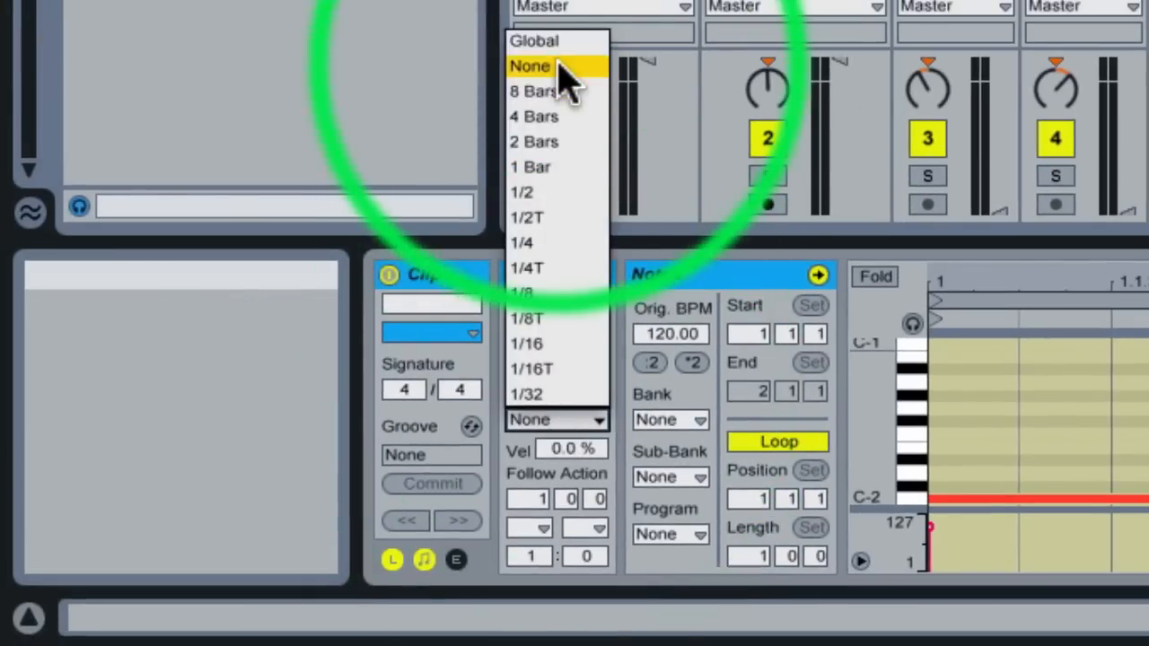
left_click(528, 65)
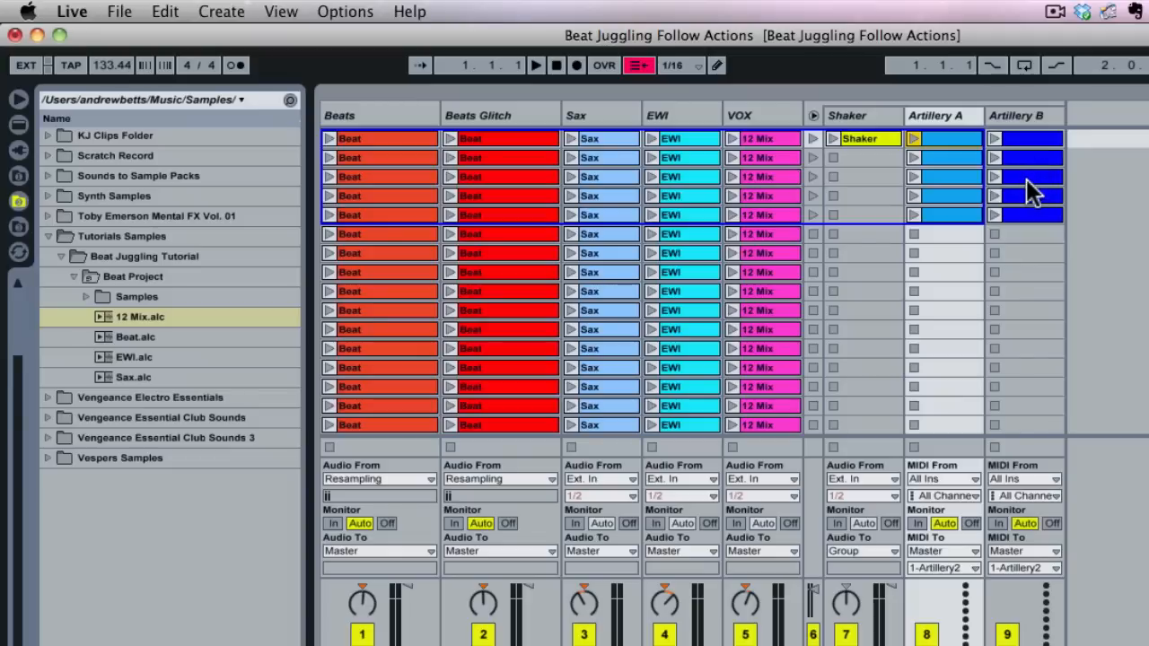
mouse_move(1032, 201)
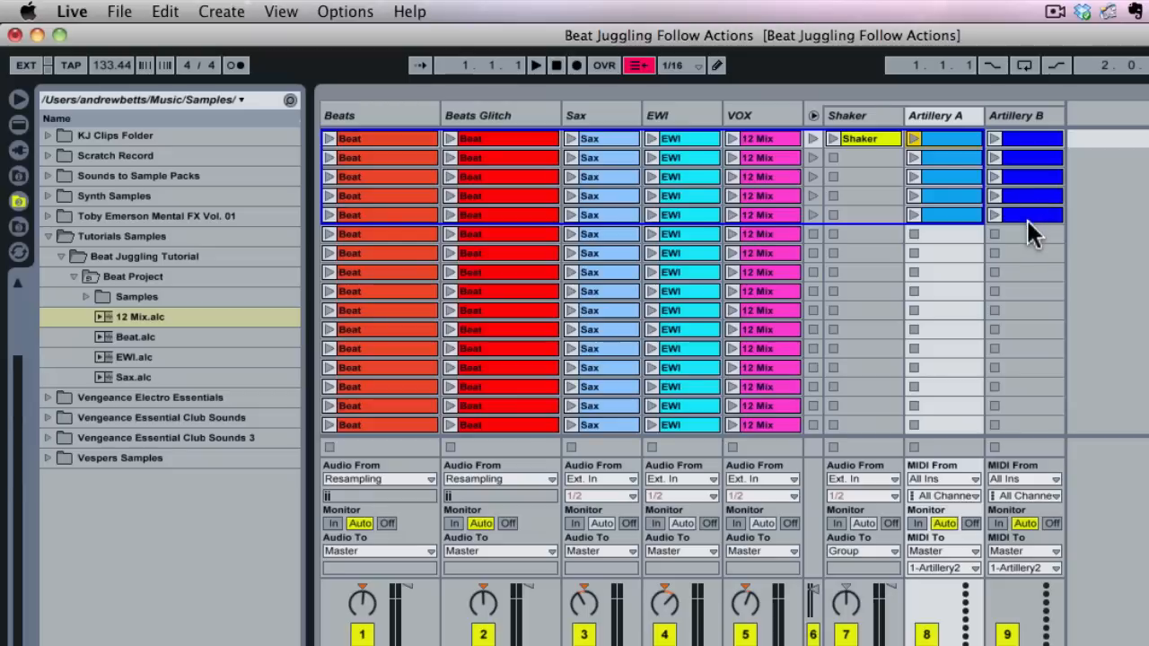
mouse_move(1032, 237)
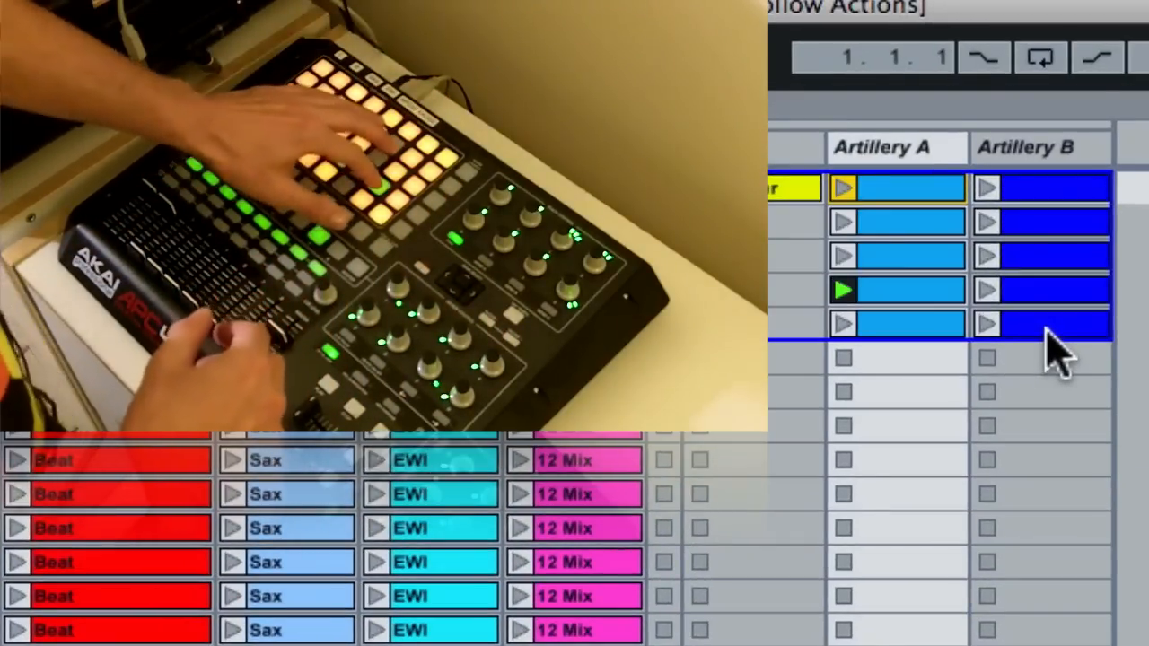
left_click(844, 291)
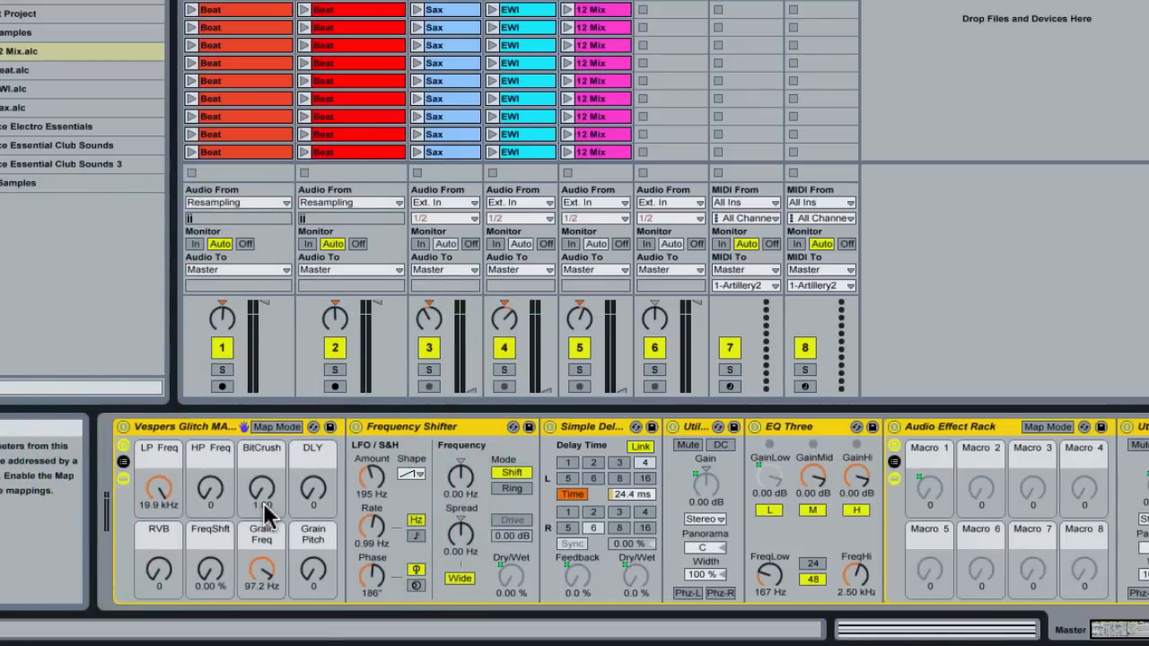
mouse_move(574, 322)
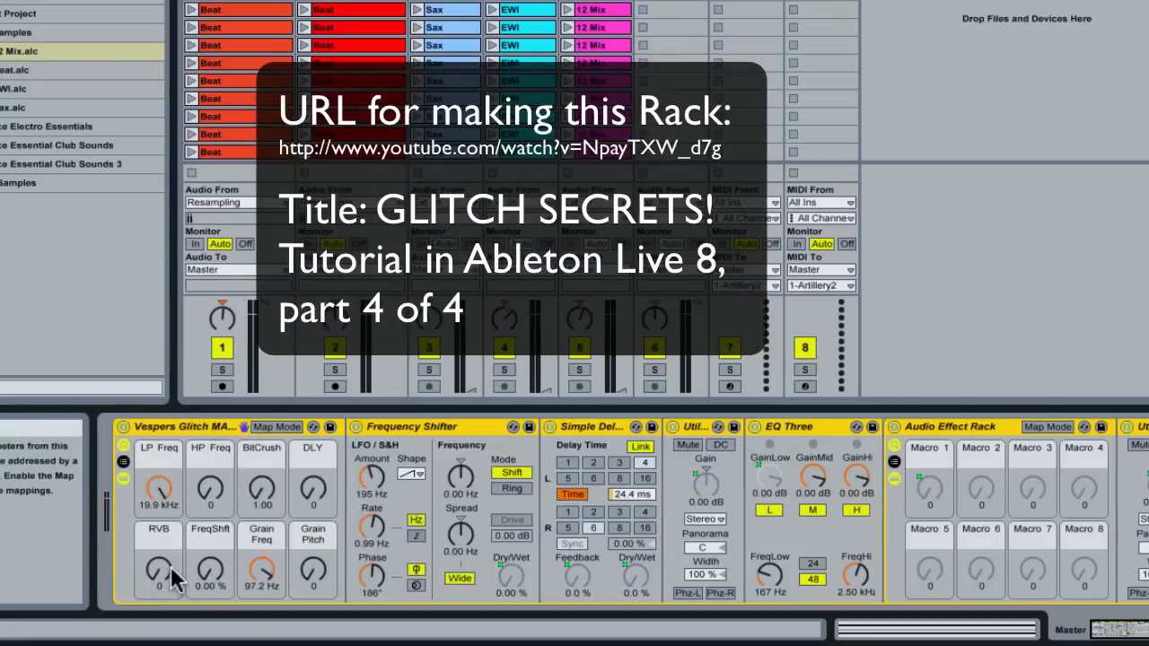
mouse_move(163, 563)
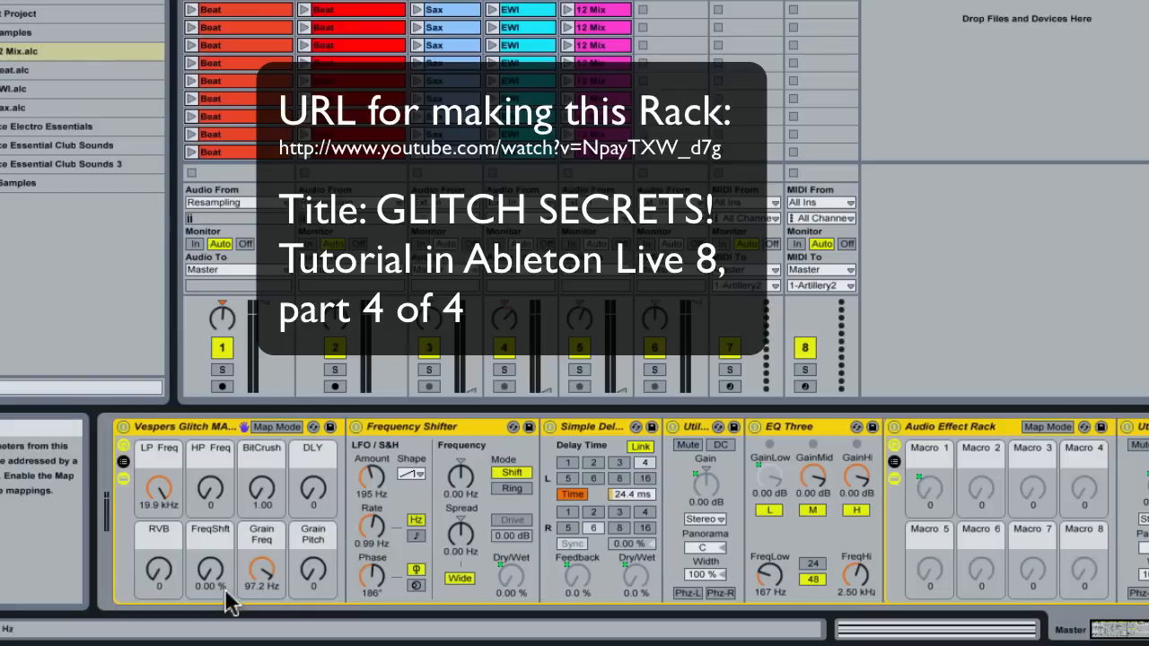
mouse_move(148, 583)
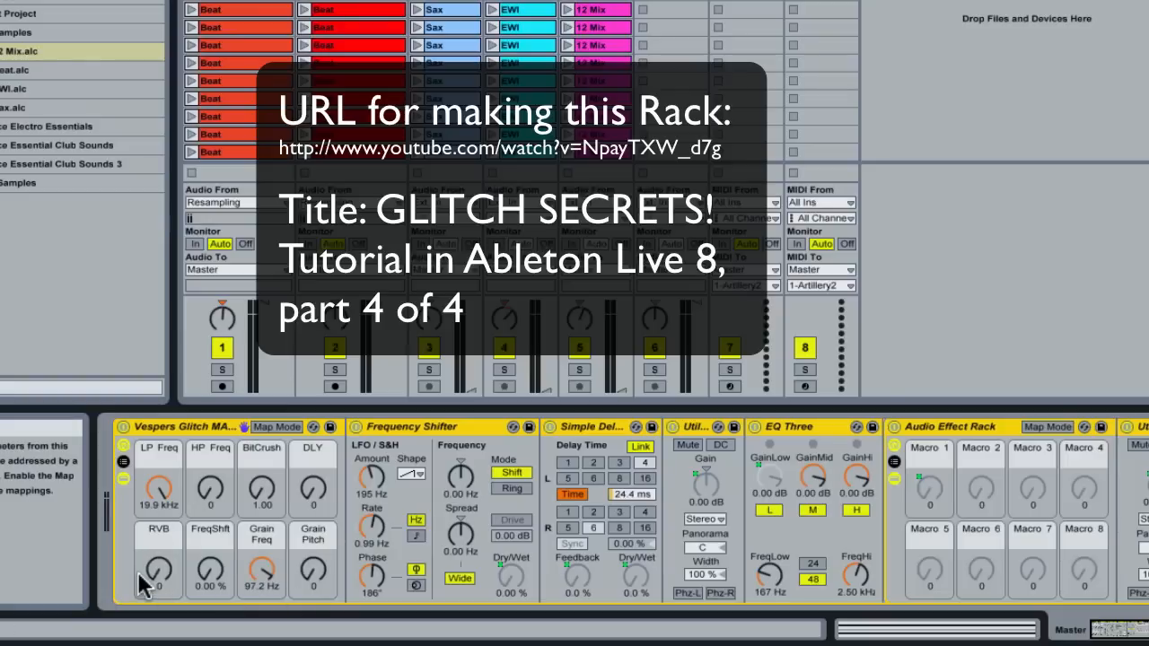